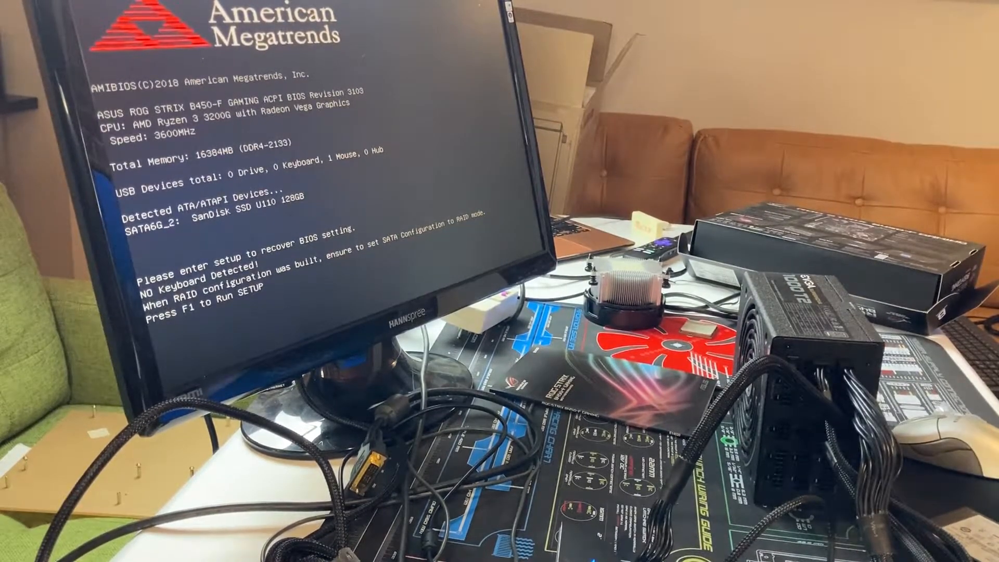
Enter BIOS setup from the American Megatrends POST screen with F1
key(f1)
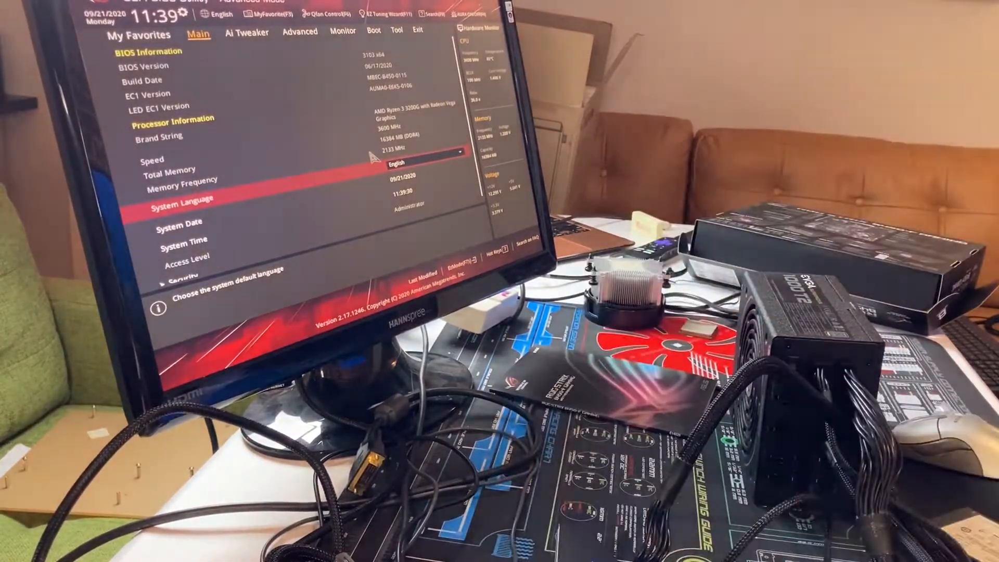
click(248, 33)
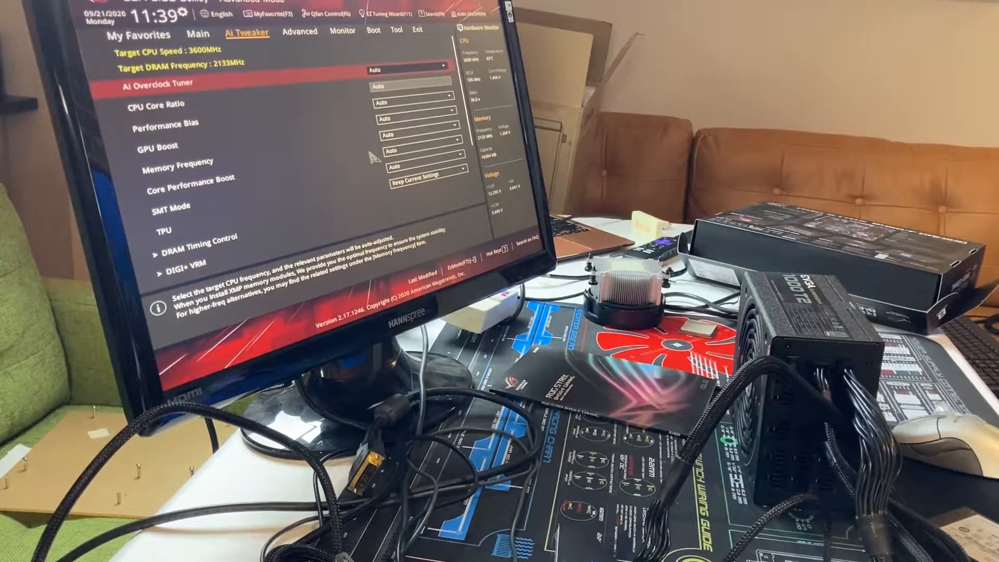
click(138, 34)
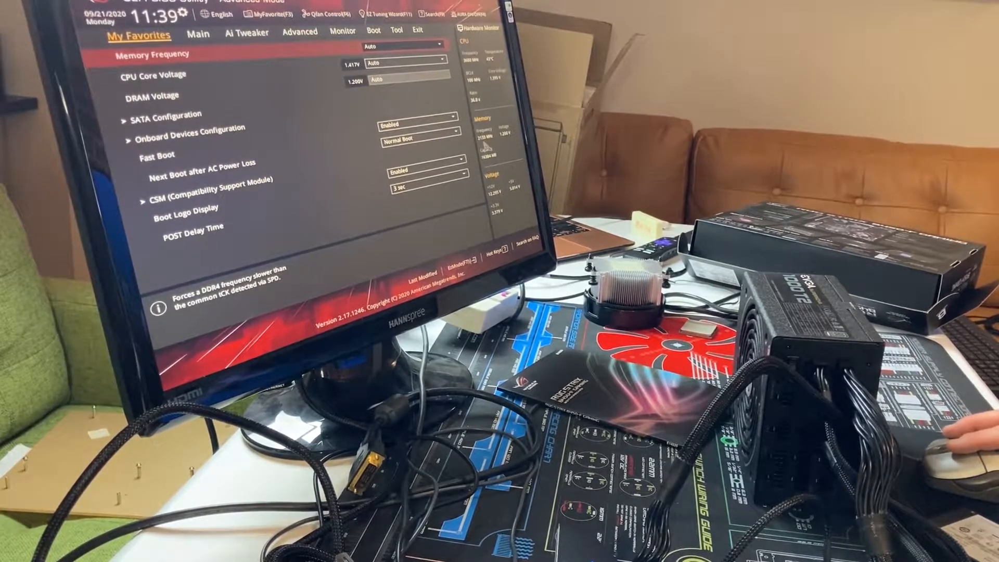
click(246, 33)
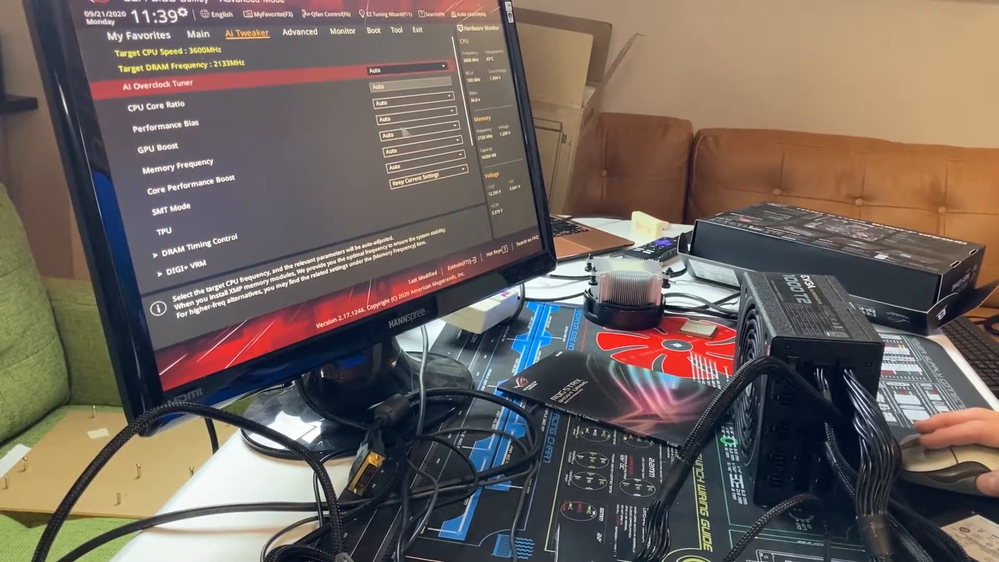
click(413, 152)
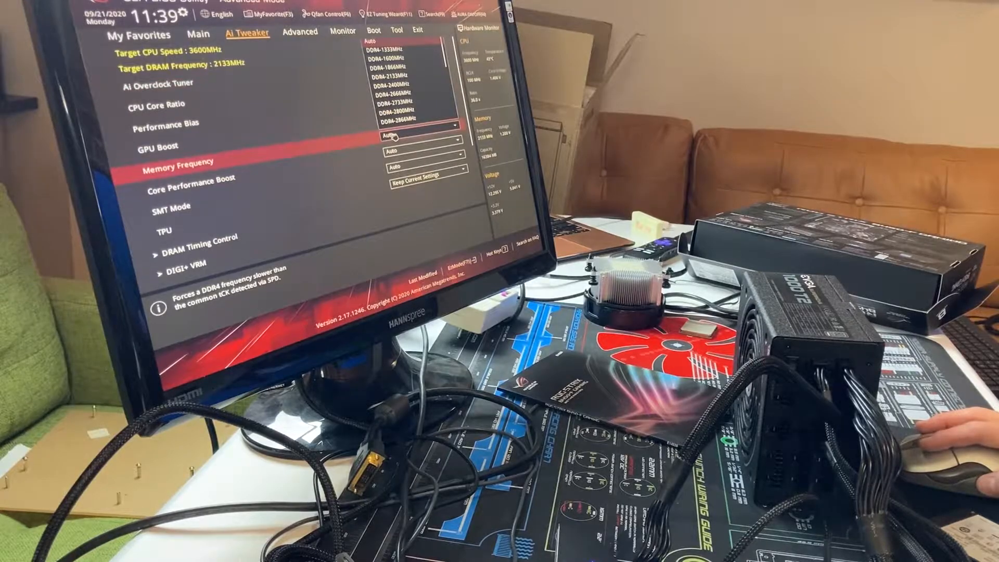
click(198, 32)
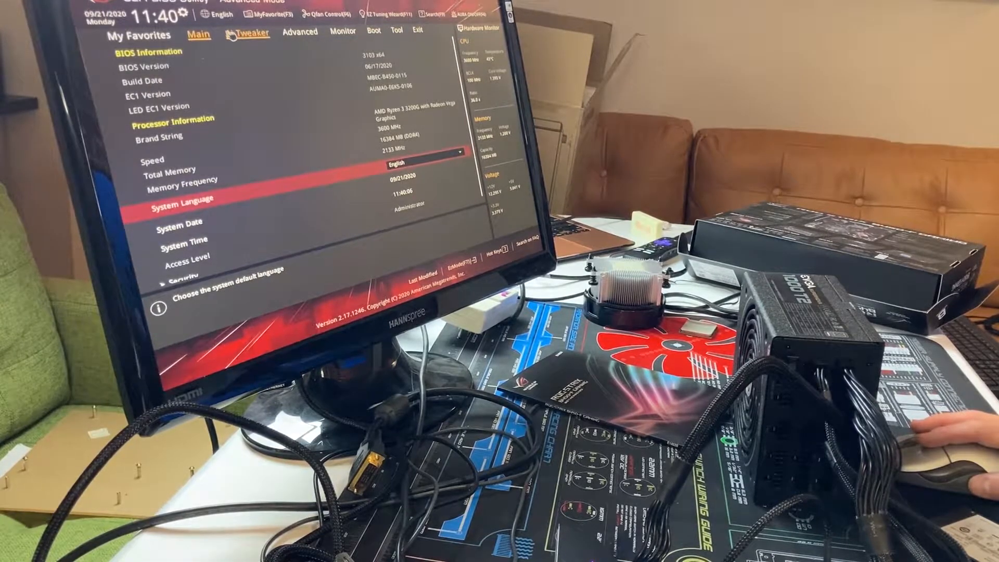
click(250, 32)
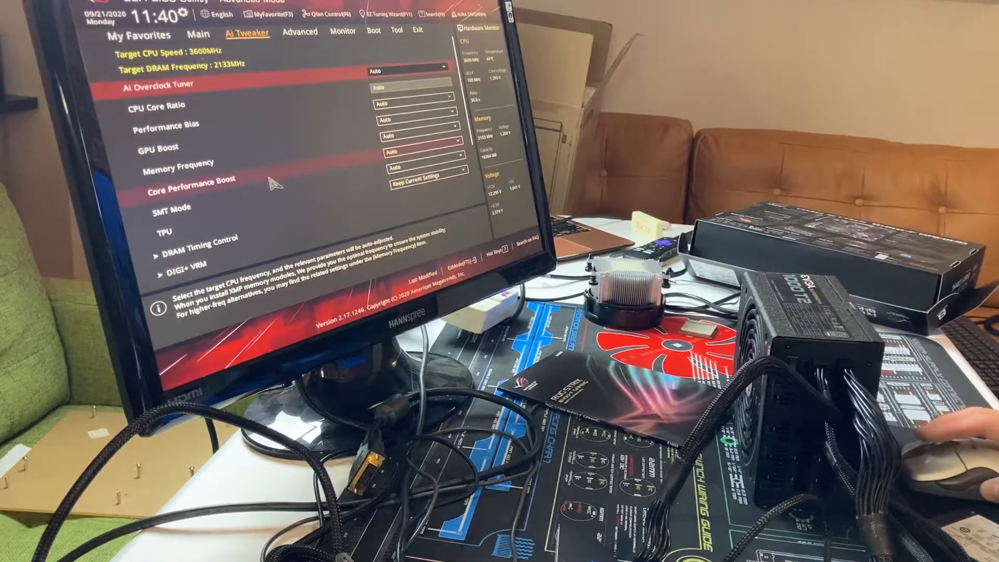
click(139, 32)
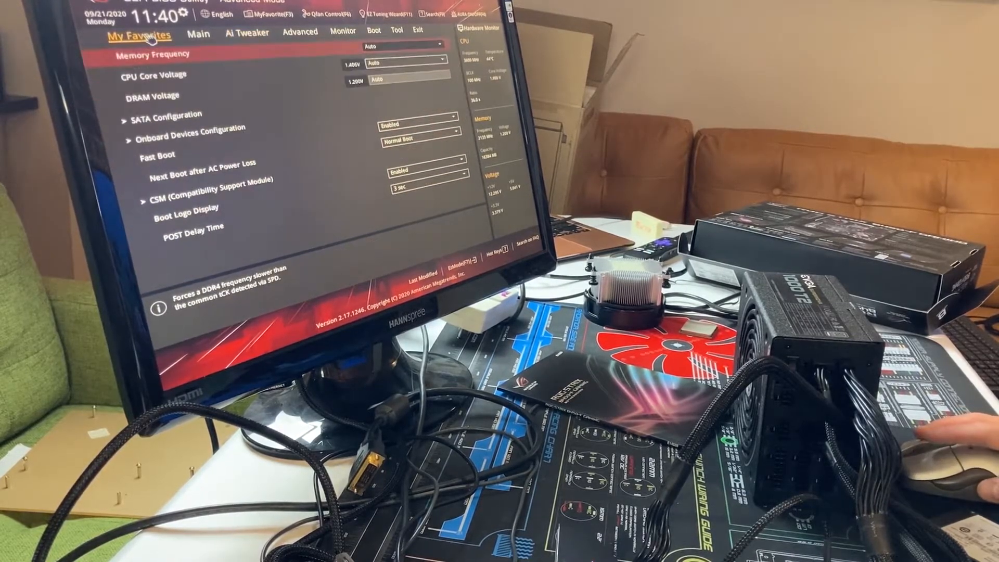
click(200, 32)
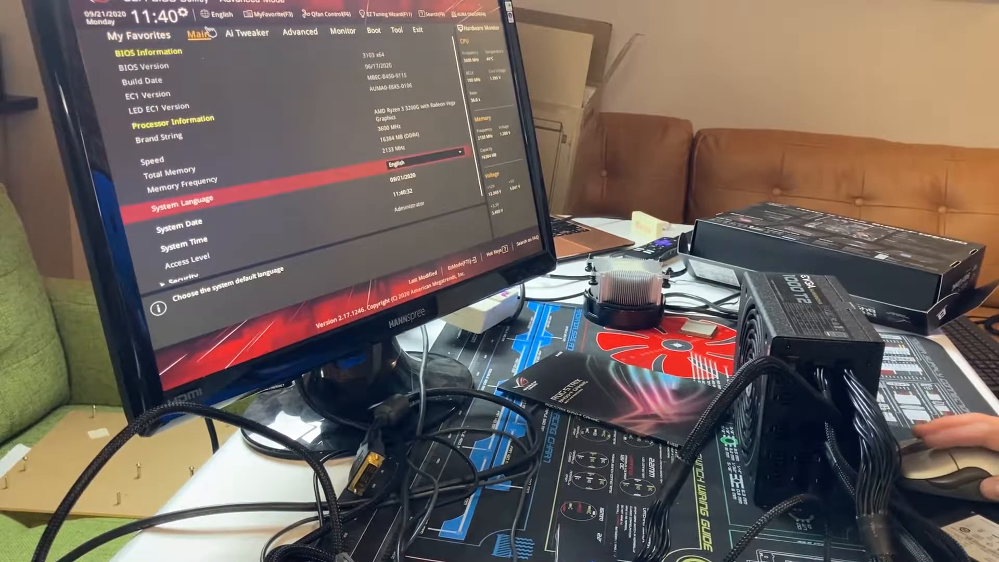
mouse_move(232, 81)
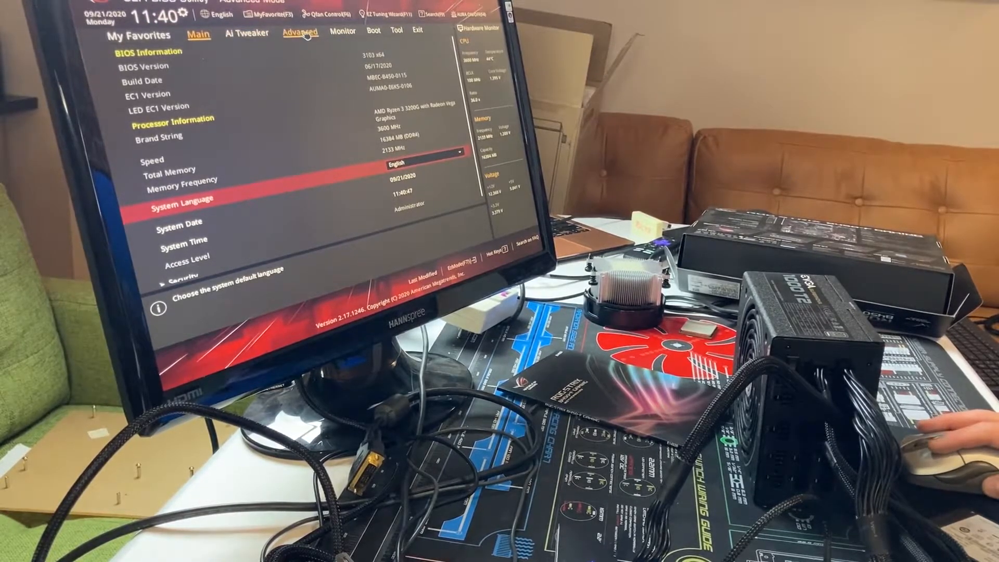
Browse the Advanced, Monitor, Tool and Boot pages without changing any setting
click(300, 33)
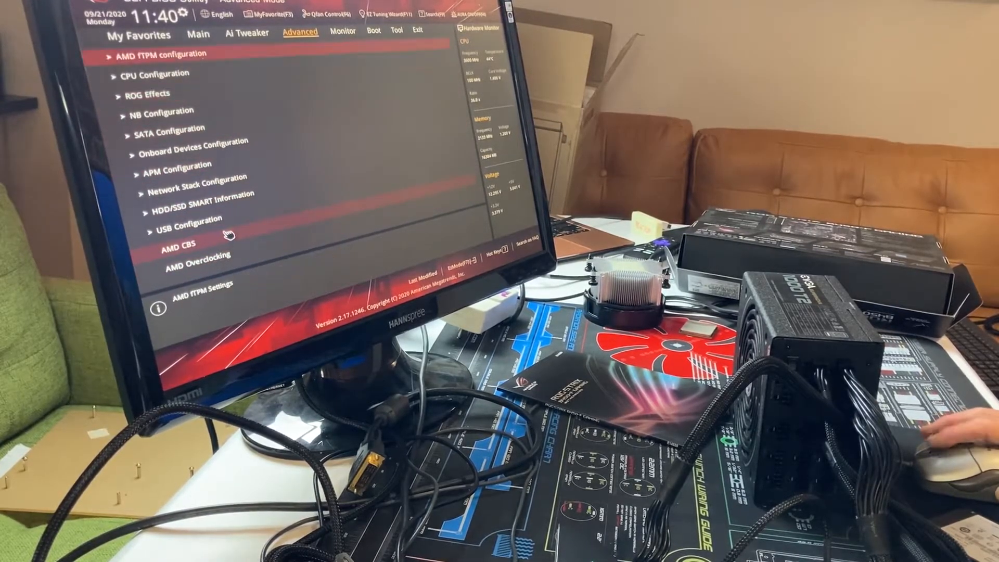
click(342, 32)
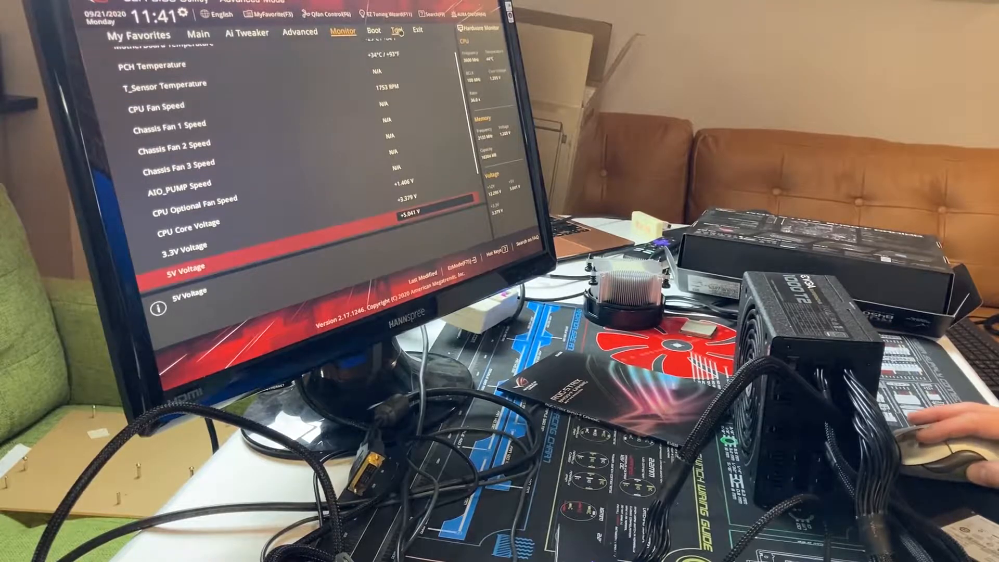
click(395, 32)
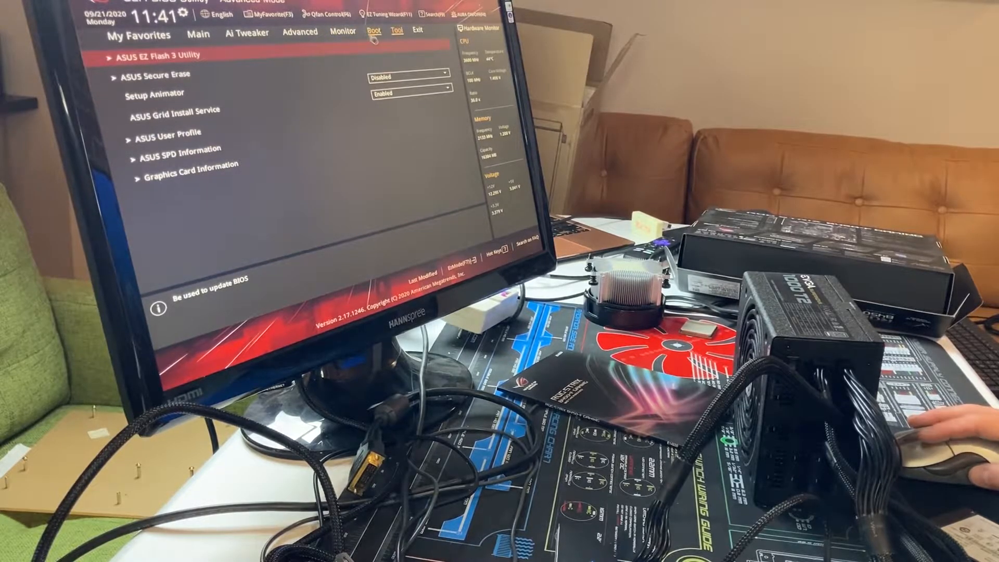
click(373, 32)
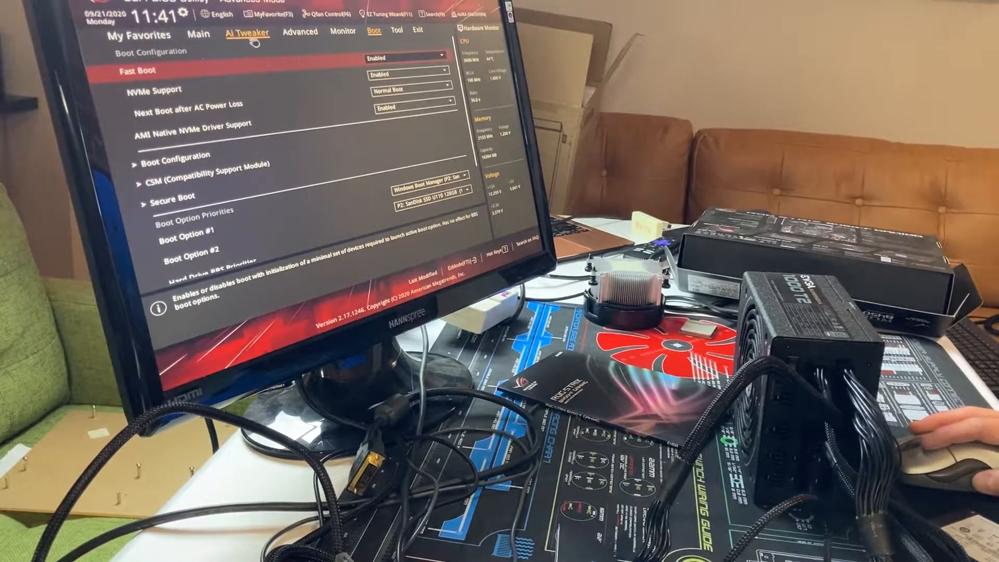
Go to Ai Tweaker and scroll down to the Memory Frequency and DRAM Voltage settings
click(248, 32)
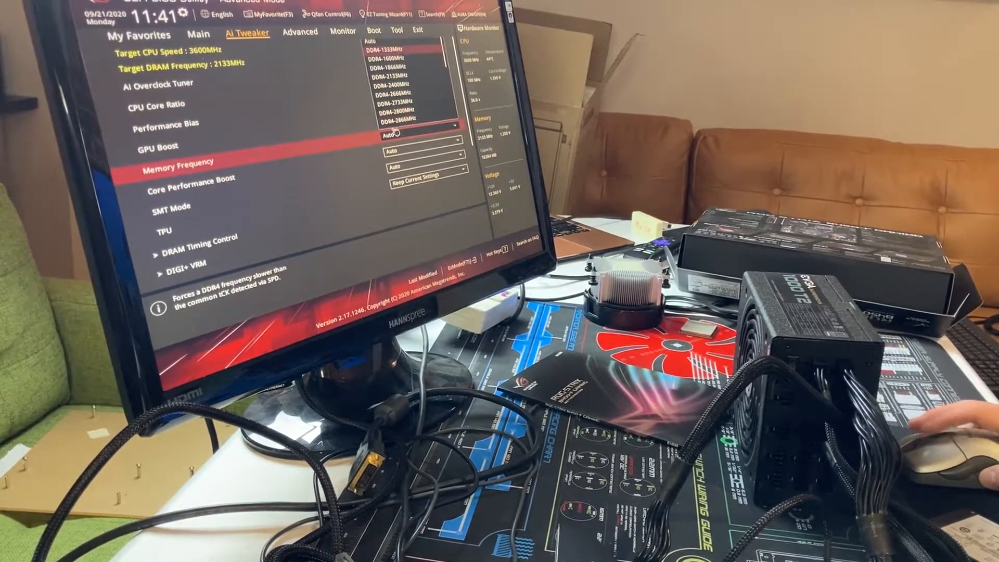
scroll(down, 3)
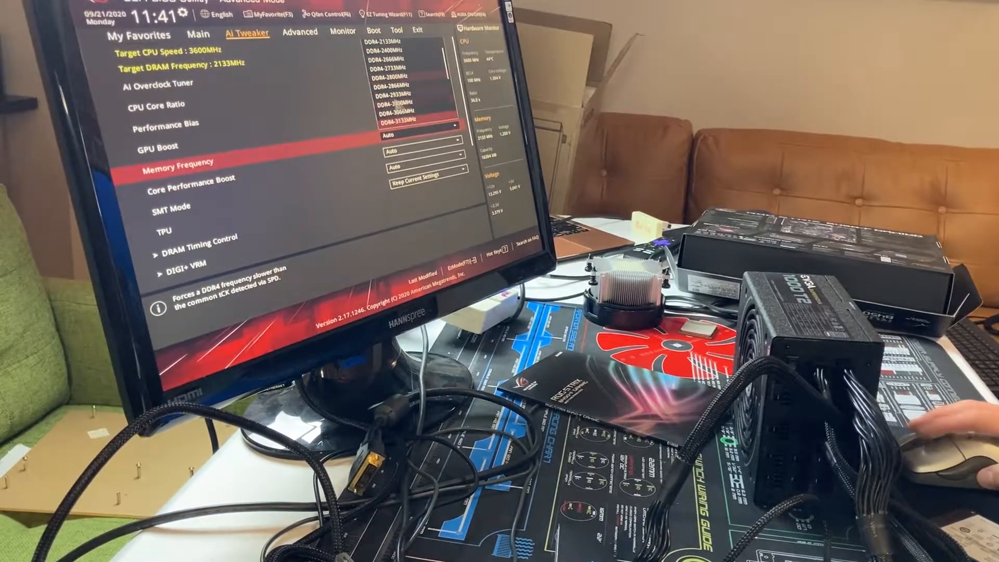
scroll(down, 3)
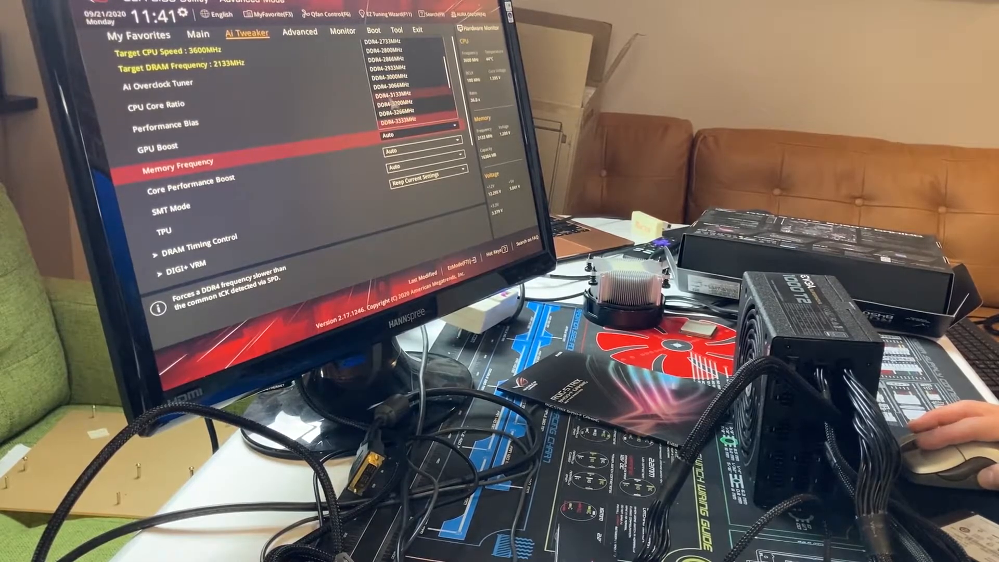
scroll(down, 3)
text(1.35000)
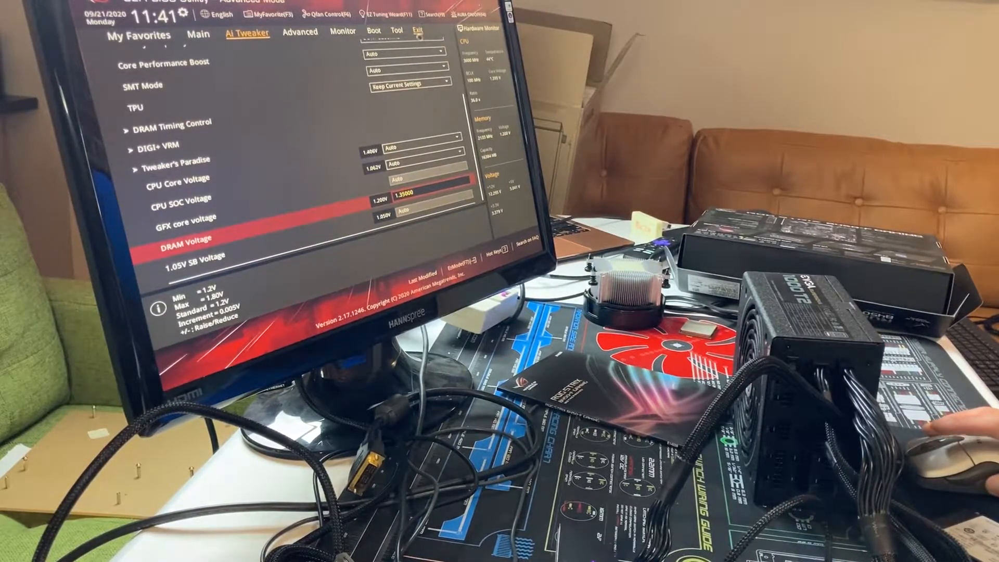
Save the changed memory settings and reset via Save Changes & Reset on the Exit page
click(416, 30)
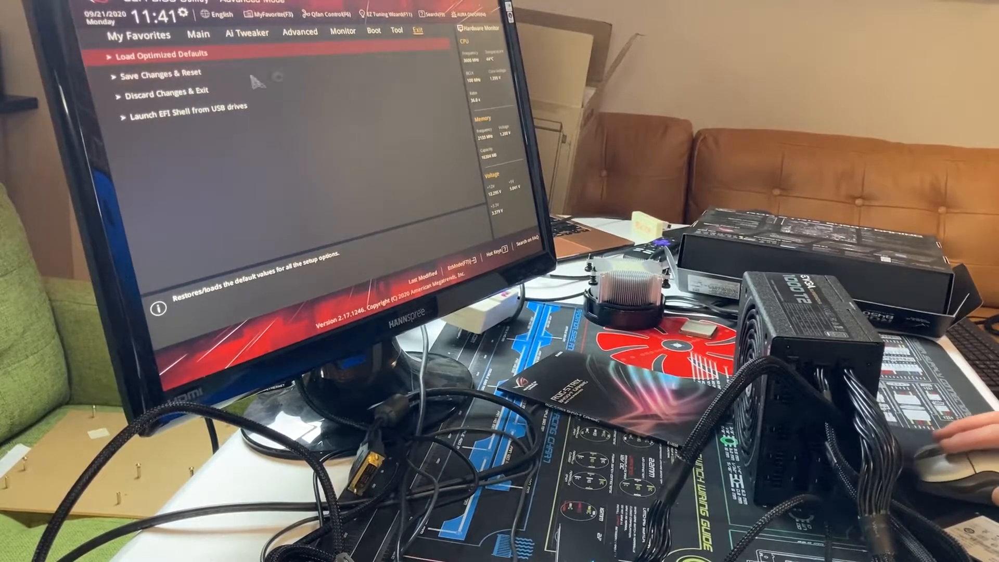
click(163, 73)
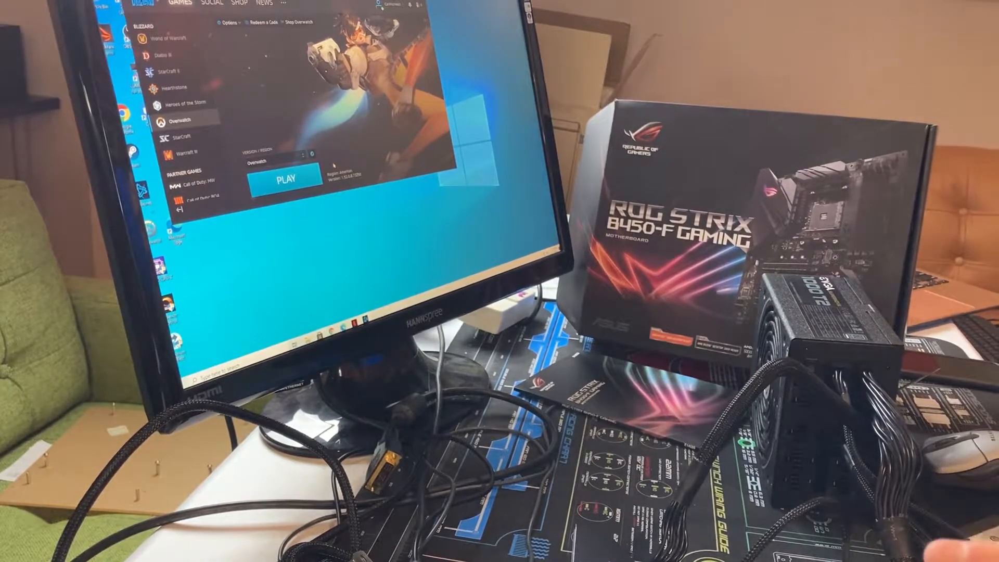
Launch Overwatch from Battle.net, choose Quick Play and ready a role to start matchmaking
click(287, 177)
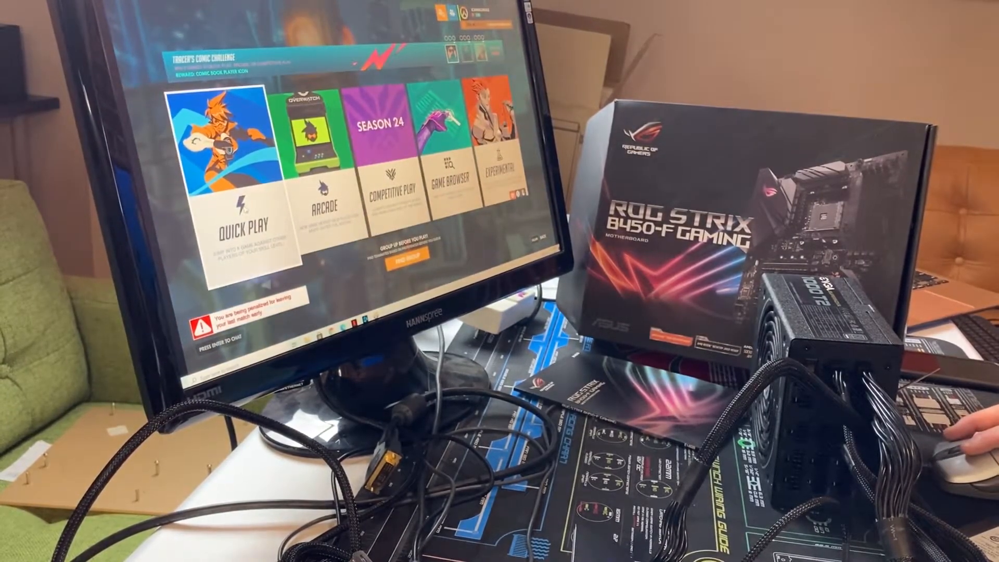
click(244, 249)
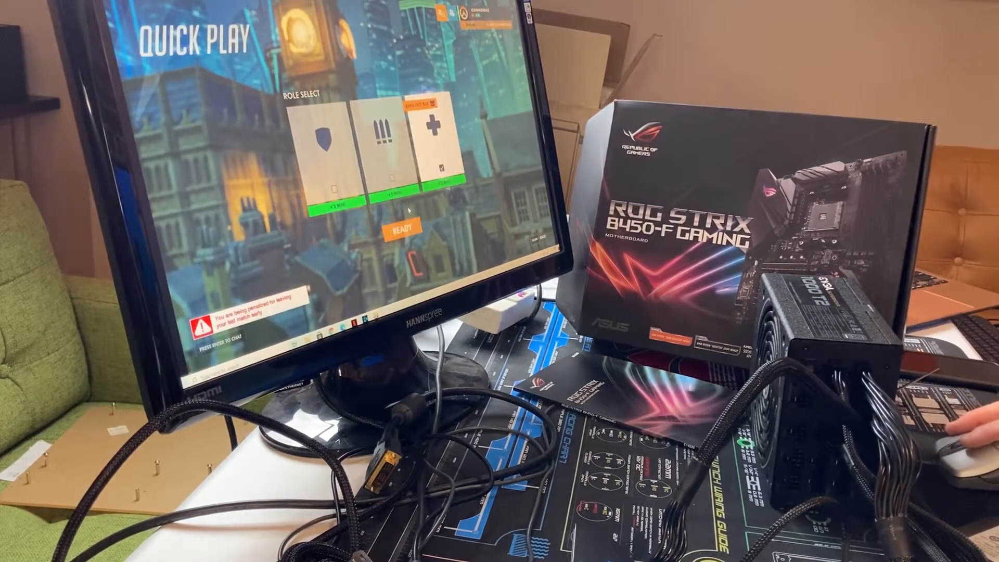
click(398, 225)
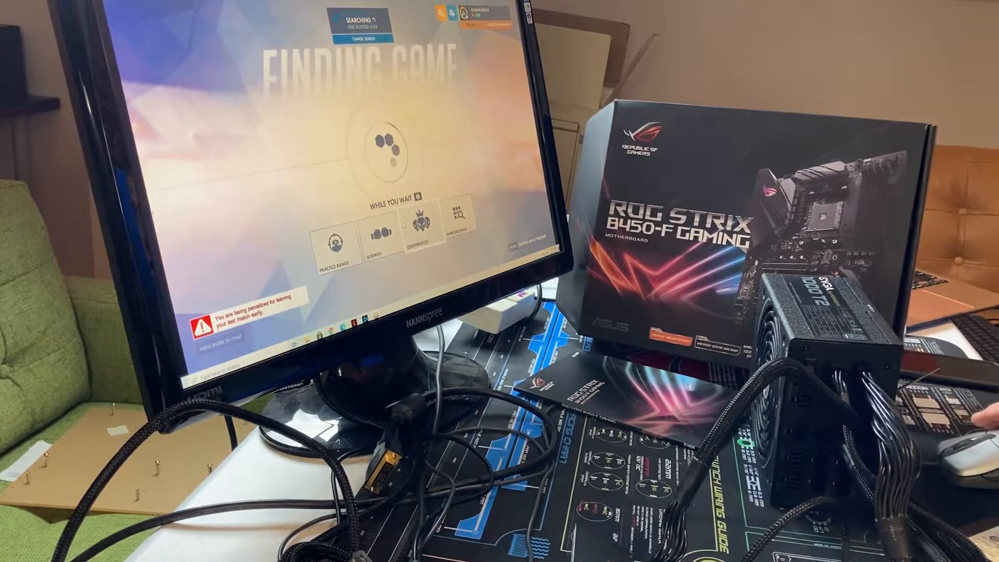